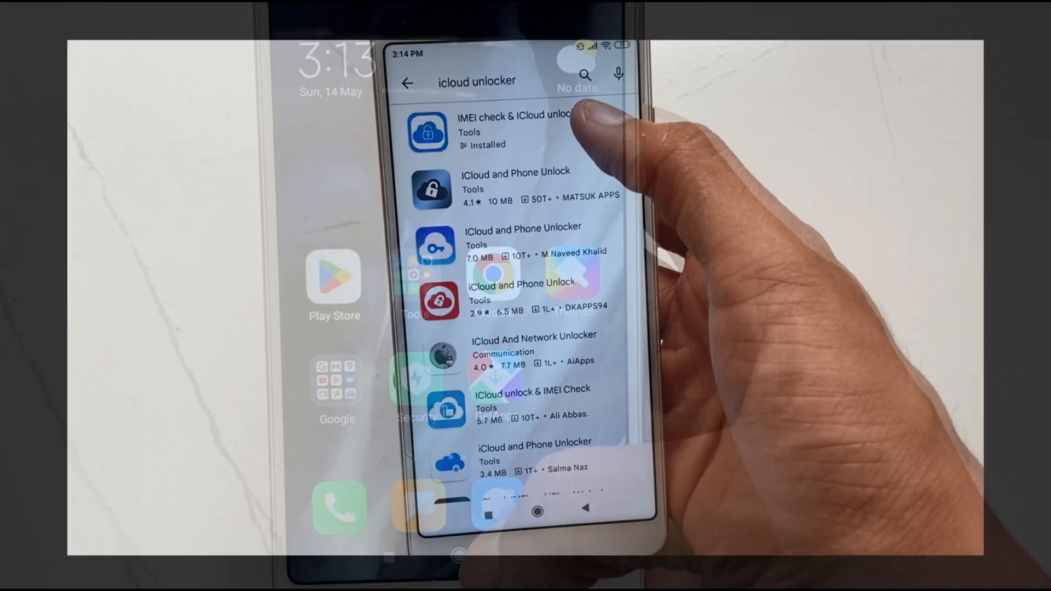
# Launch the installed IMEI check & iCloud unlock app from its Play Store page
pyautogui.click(516, 127)
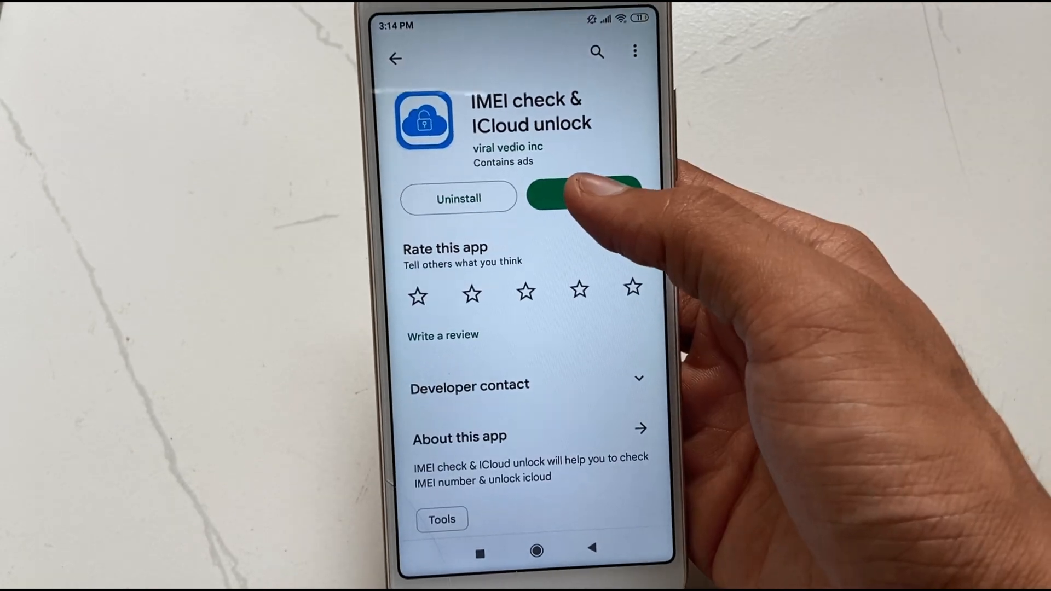
pyautogui.click(583, 196)
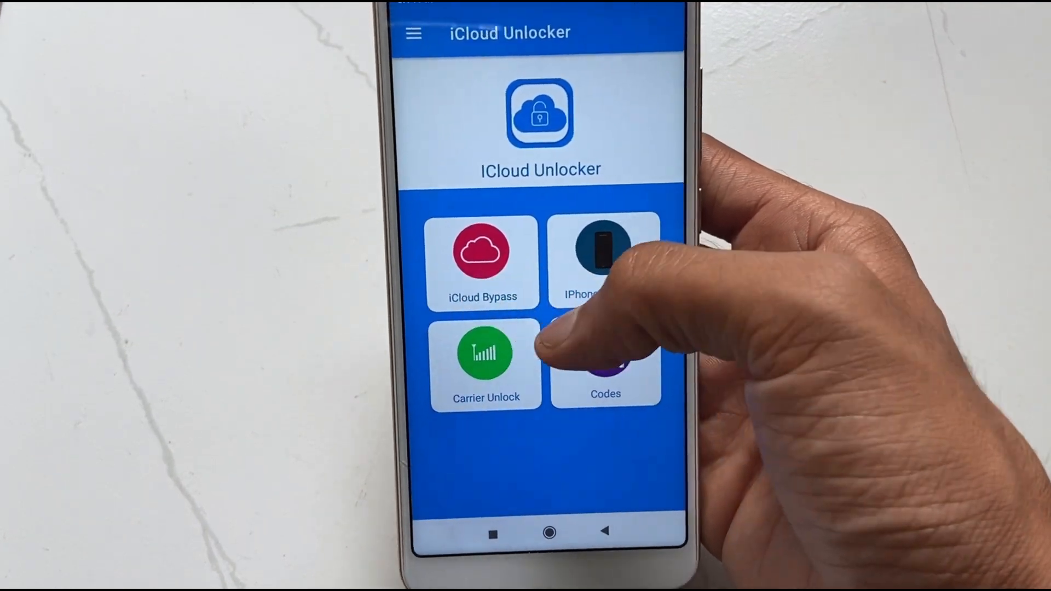
# Submit an iCloud Bypass request with the phone's IMEI and matching iPhone model
pyautogui.click(481, 262)
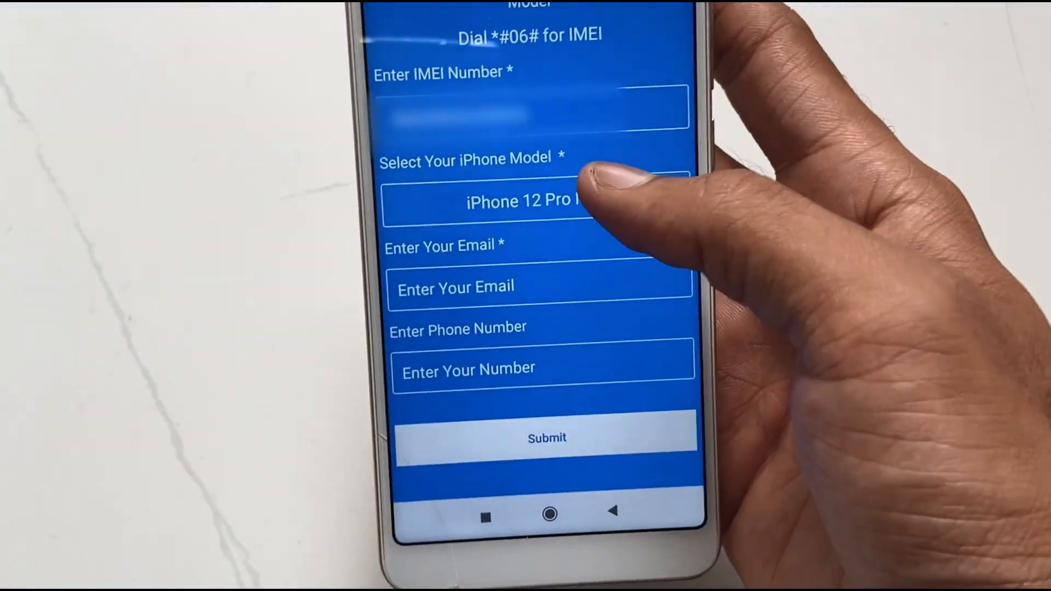
pyautogui.click(529, 202)
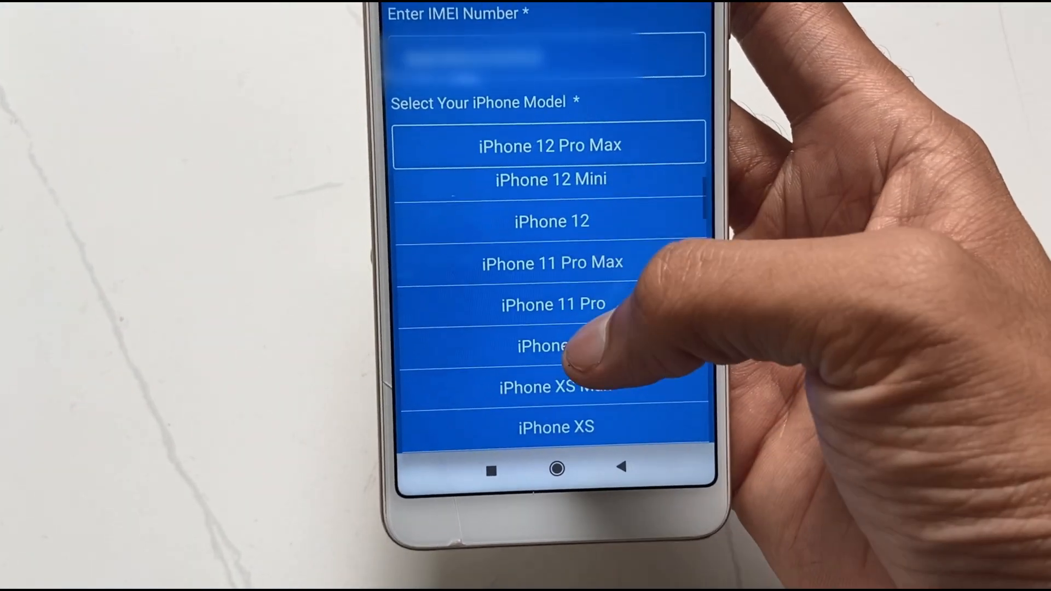
pyautogui.click(547, 345)
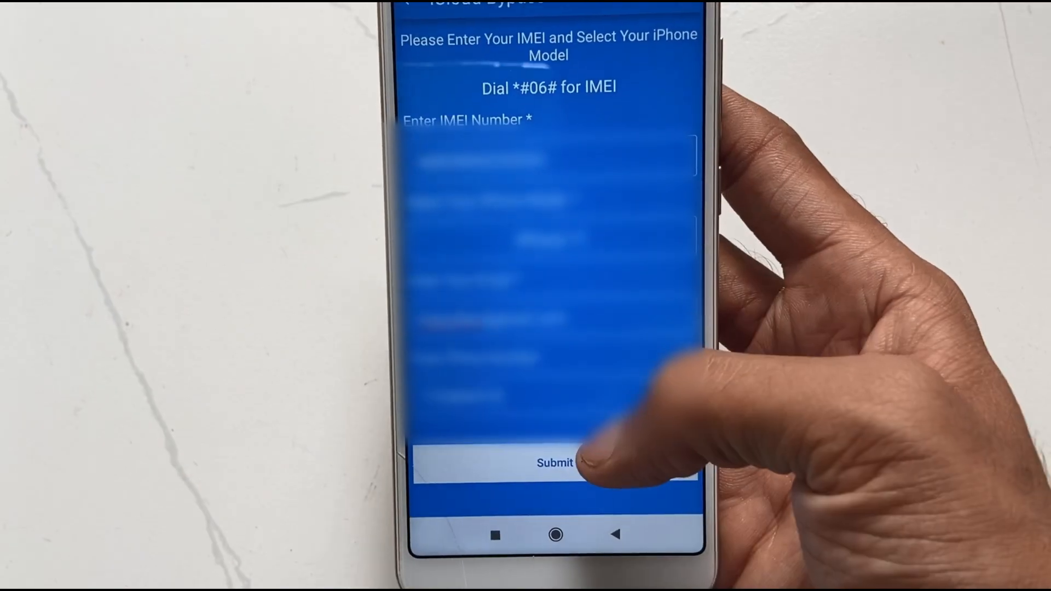
pyautogui.click(555, 463)
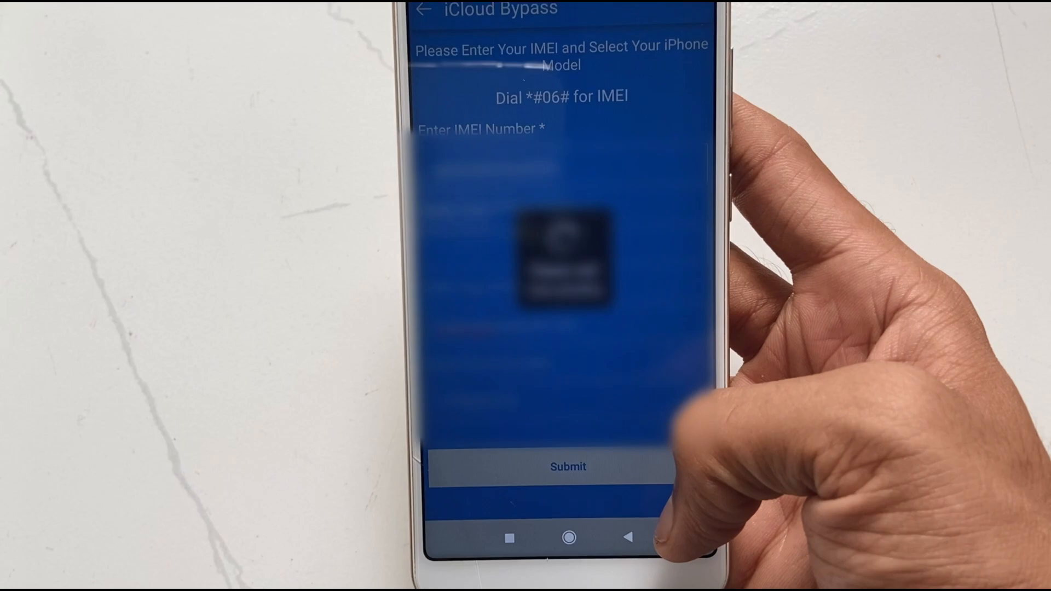
pyautogui.click(567, 467)
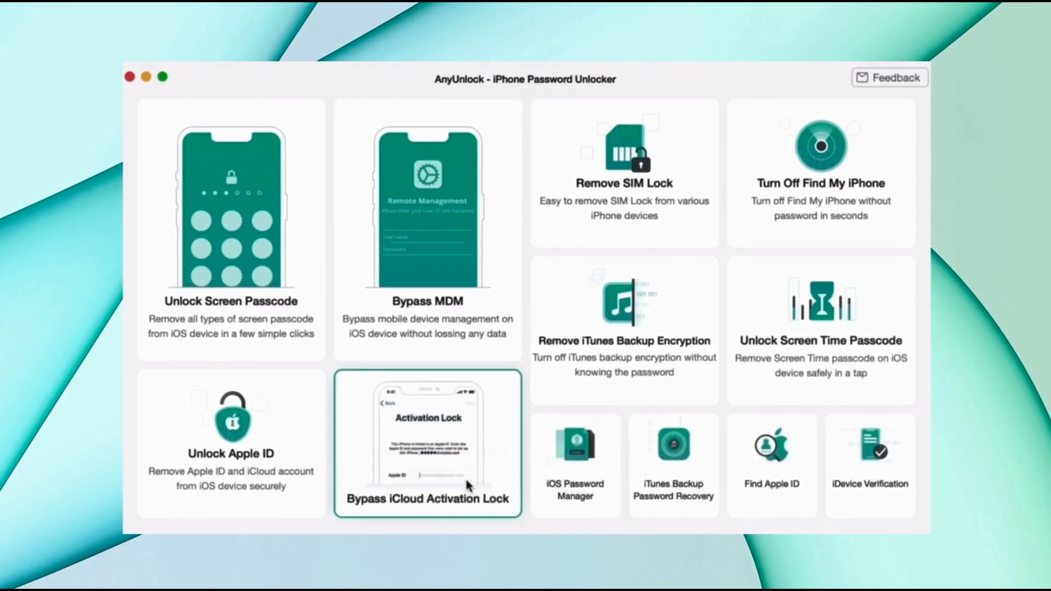
# Start AnyUnlock's Bypass iCloud Activation Lock tool to detect the connected iPhone 6
pyautogui.click(427, 442)
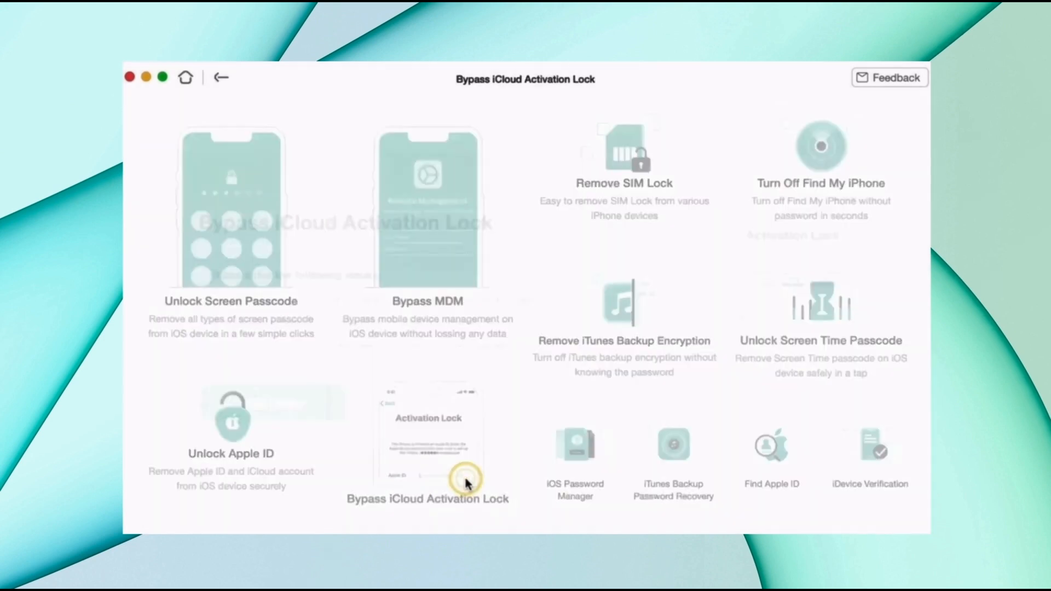
pyautogui.click(427, 443)
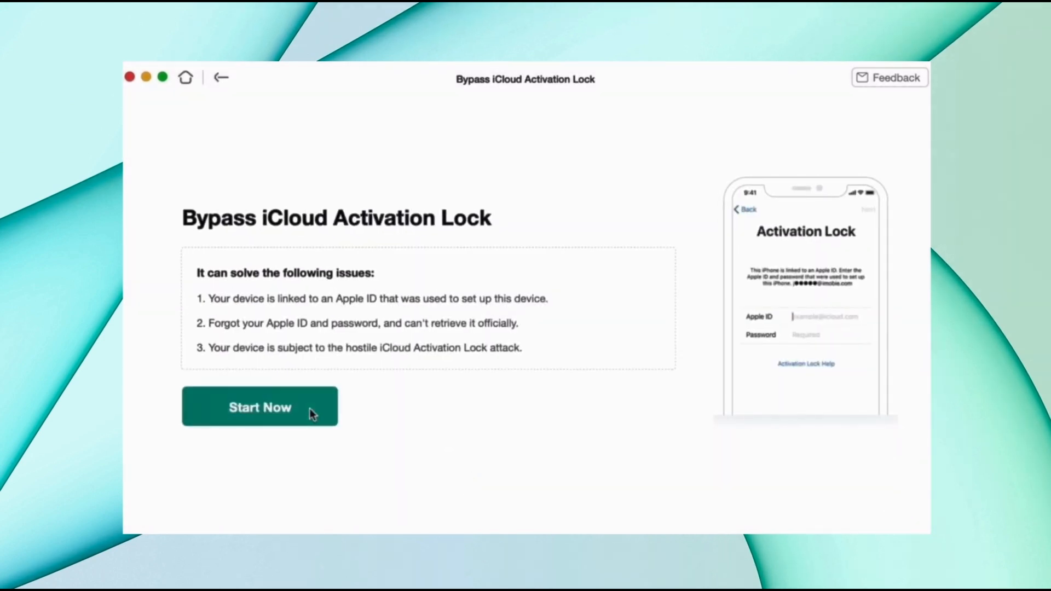
pyautogui.click(259, 406)
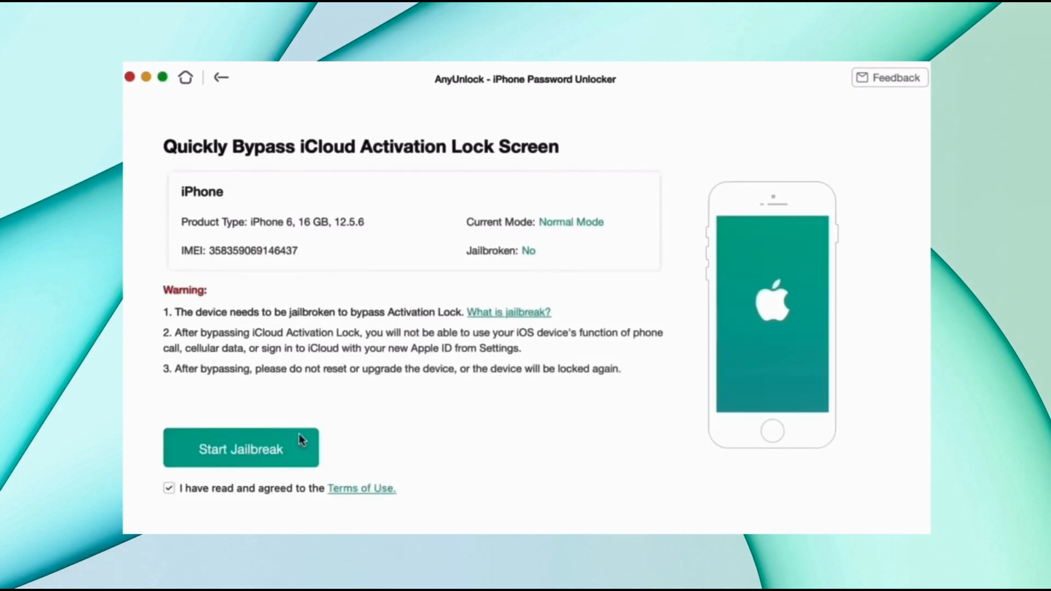
# Start the jailbreak and show DFU instructions for iPhone 6s and earlier models
pyautogui.click(241, 447)
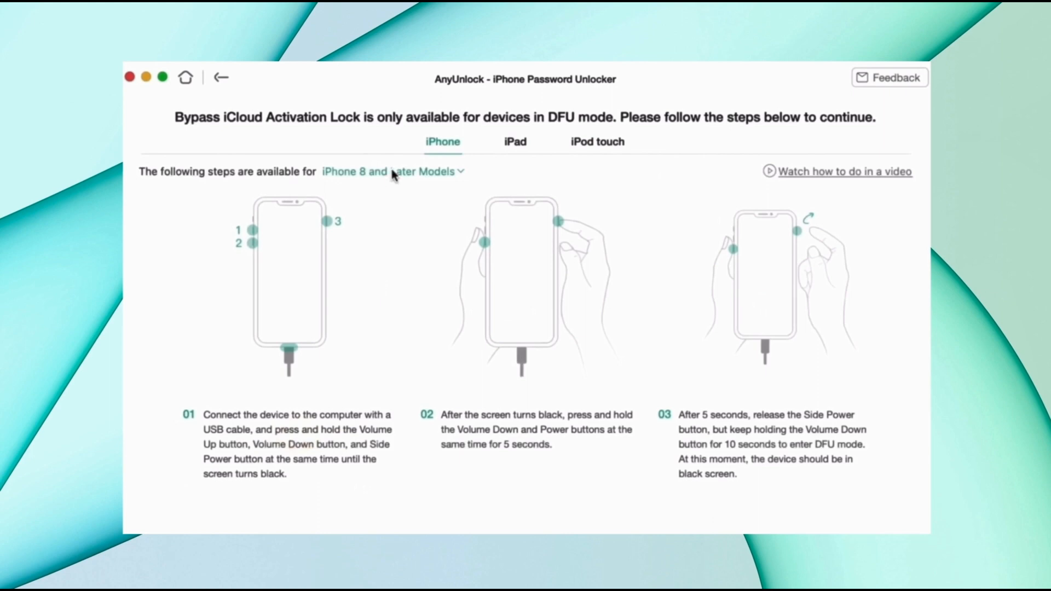
pyautogui.click(391, 171)
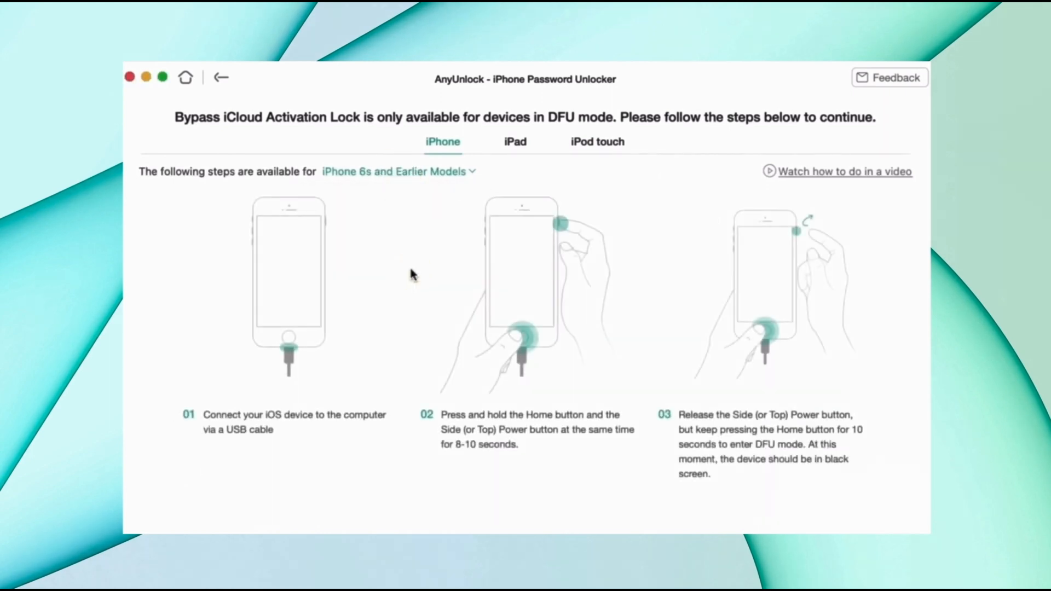
pyautogui.moveTo(883, 203)
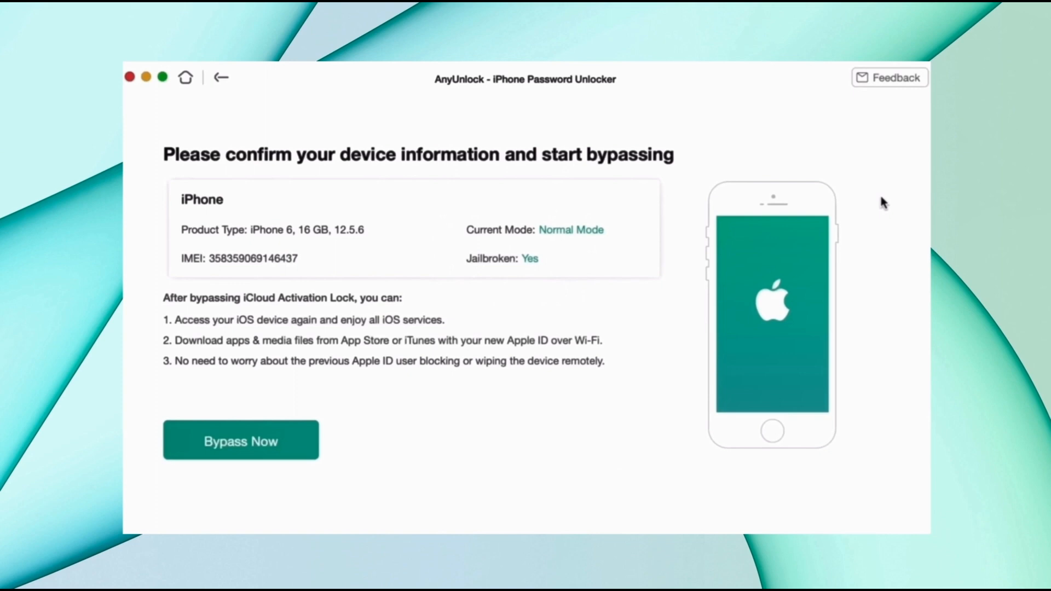
pyautogui.moveTo(382, 436)
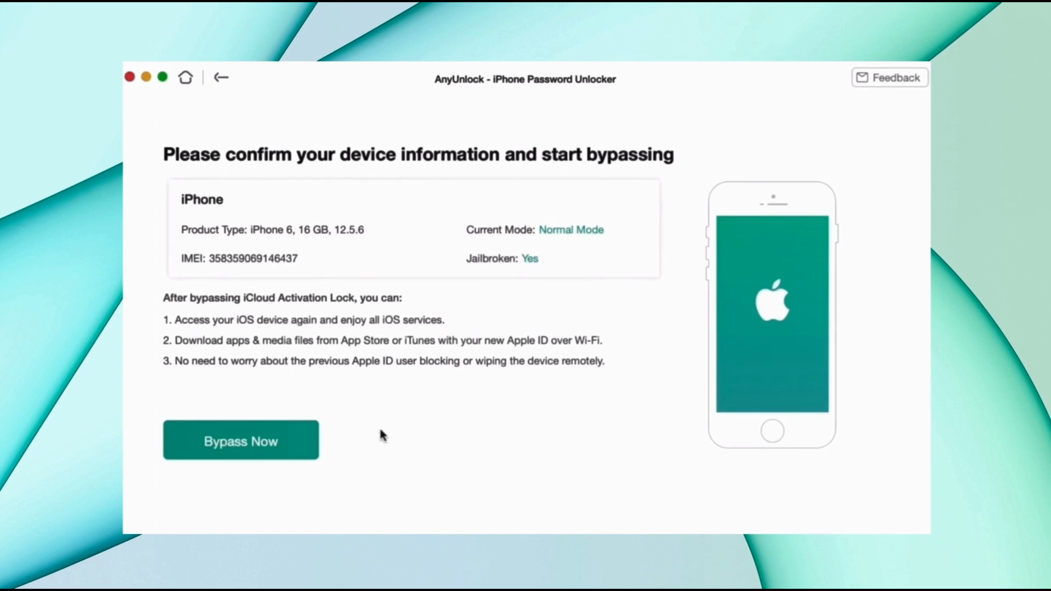
# Launch the Activation Lock bypass on the jailbroken iPhone 6, reaching about 5% progress
pyautogui.click(241, 440)
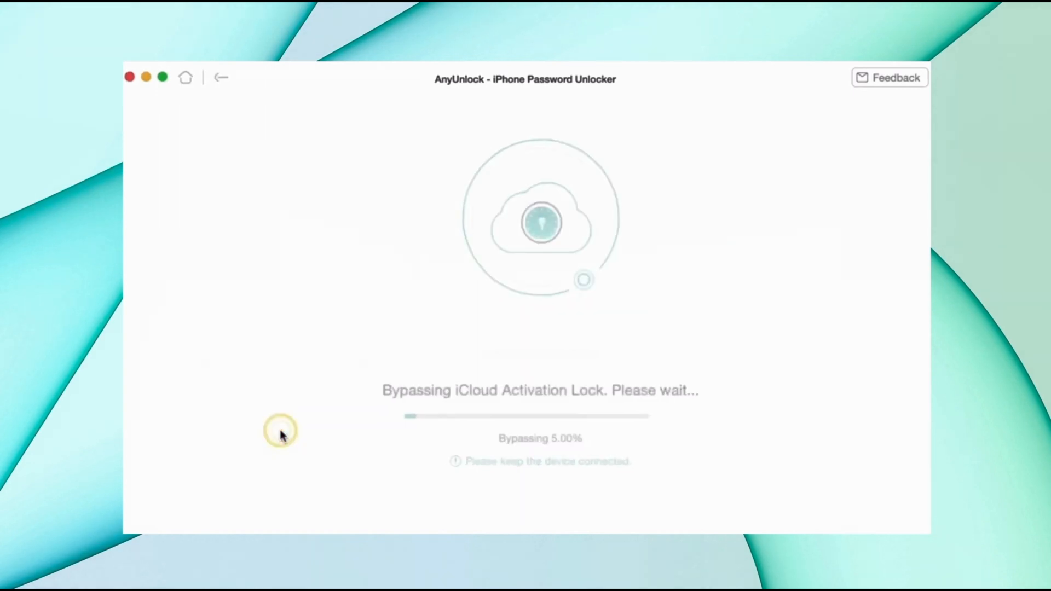